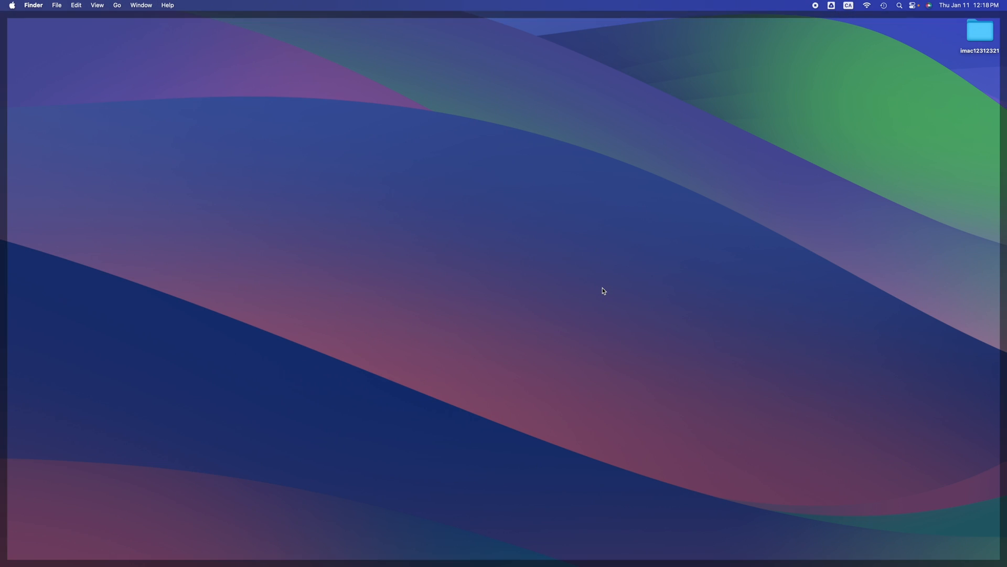
pyautogui.moveTo(383, 557)
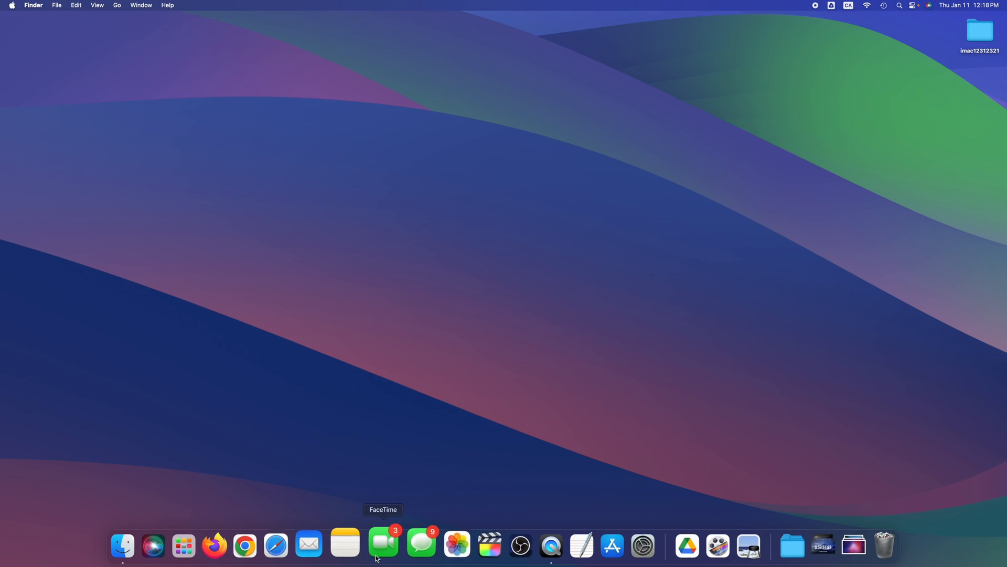
# Step: Open Safari and run a Google search for 'dropbox'
pyautogui.click(278, 544)
pyautogui.write('d')
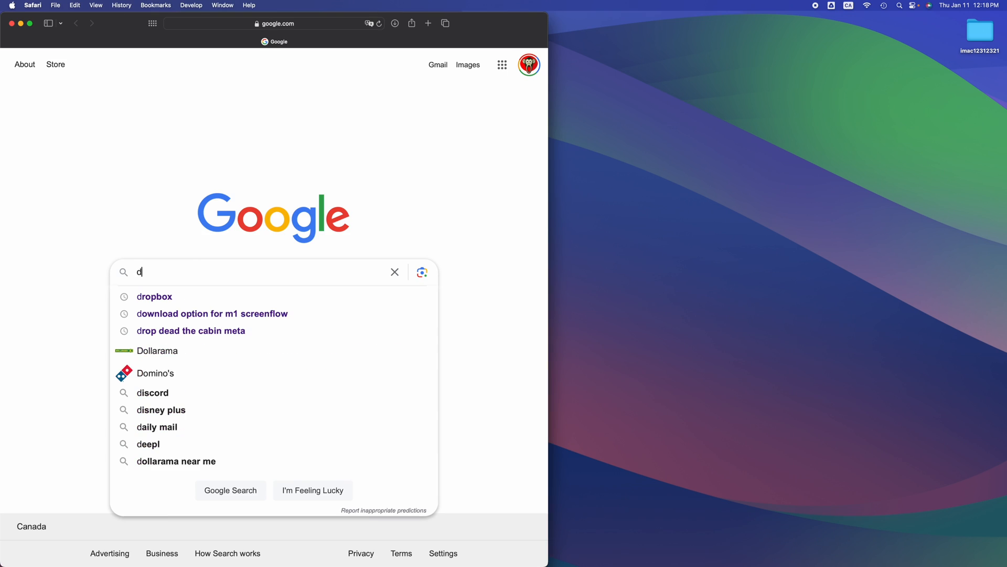
pyautogui.write('ropbox')
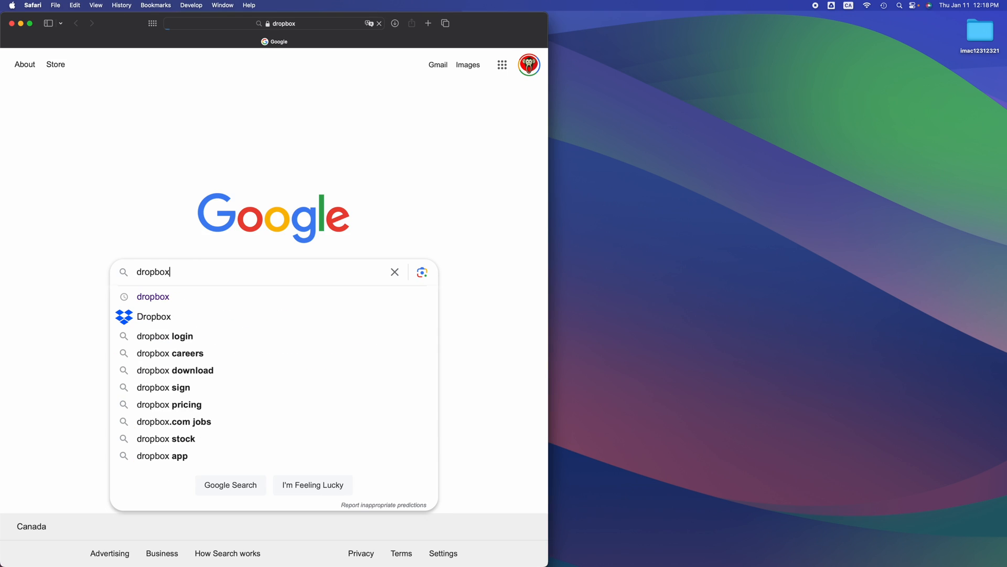
pyautogui.press('Enter')
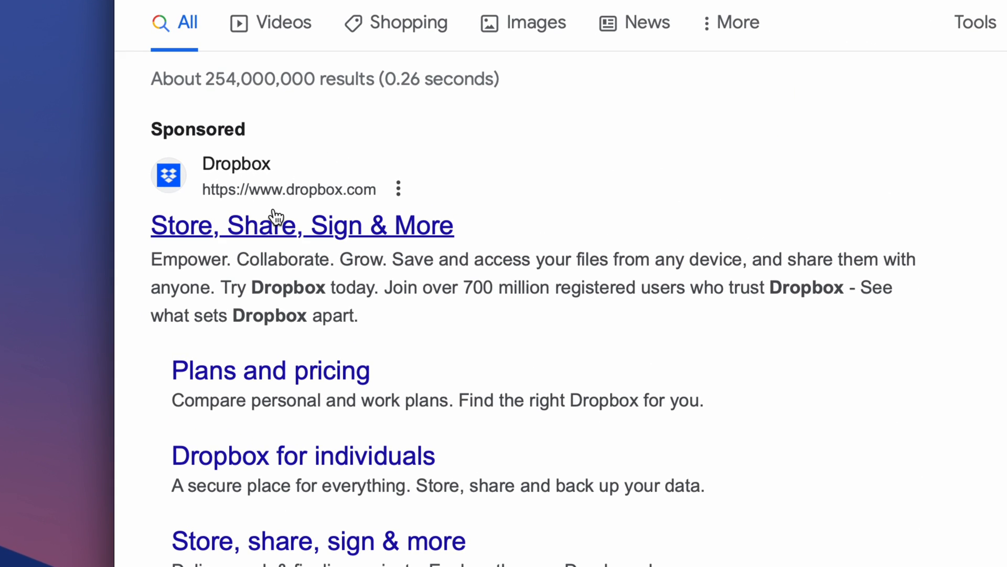
# Step: Log in on dropbox.com and go to the Mac desktop app download
pyautogui.scroll(-3)
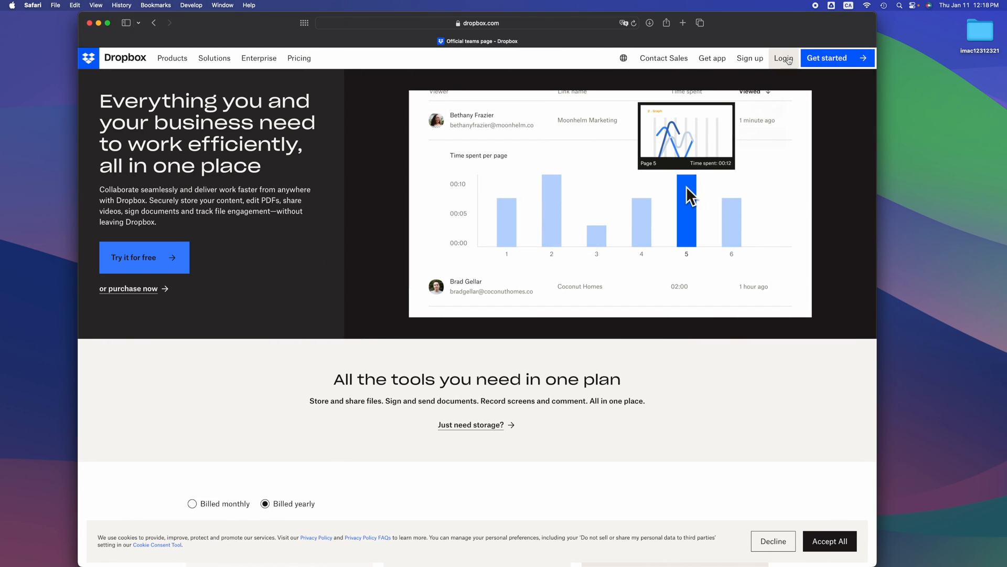
pyautogui.click(712, 58)
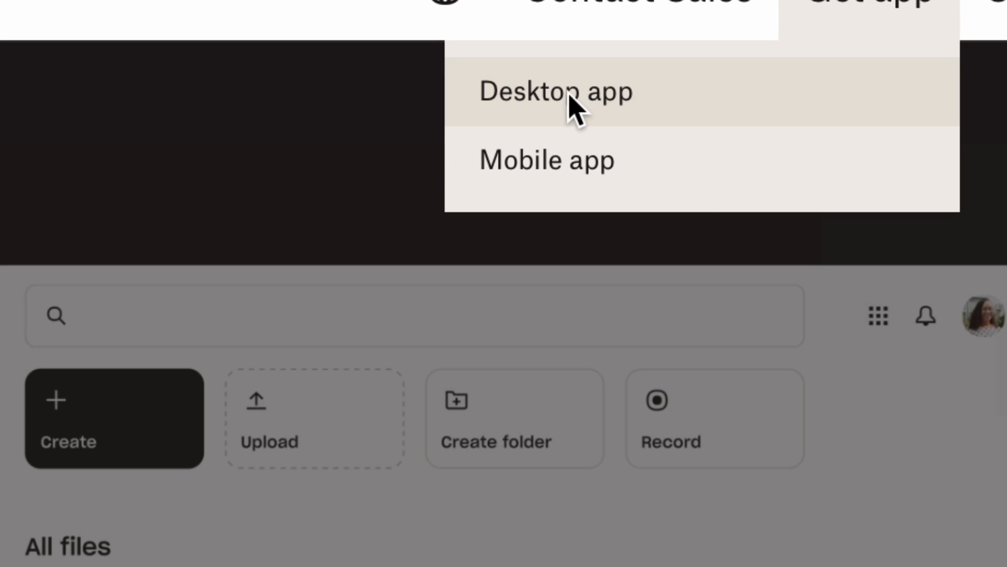
pyautogui.click(556, 93)
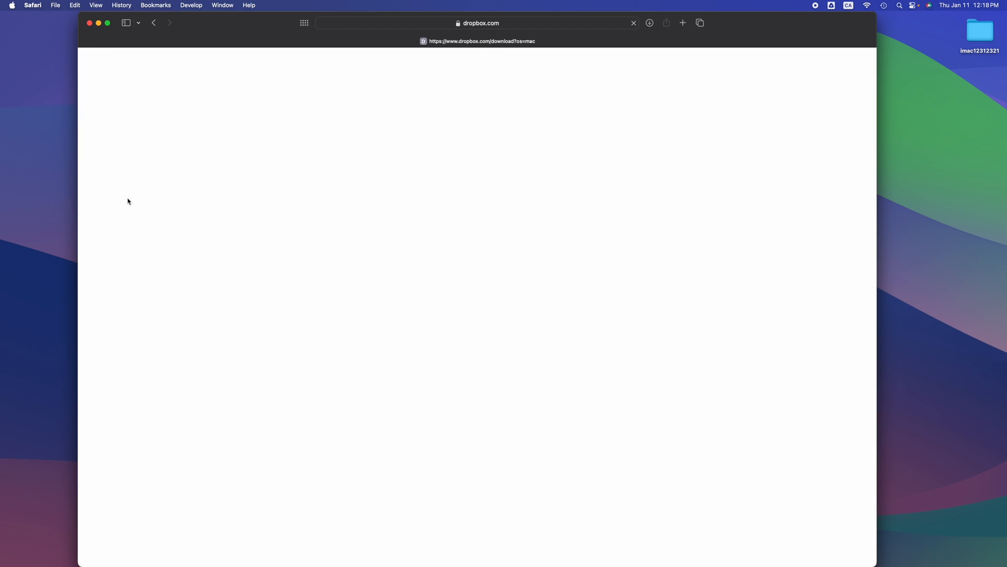
# Step: Open DropboxInstaller.dmg from Downloads, run the installer, and open the installer disk's options
pyautogui.click(651, 22)
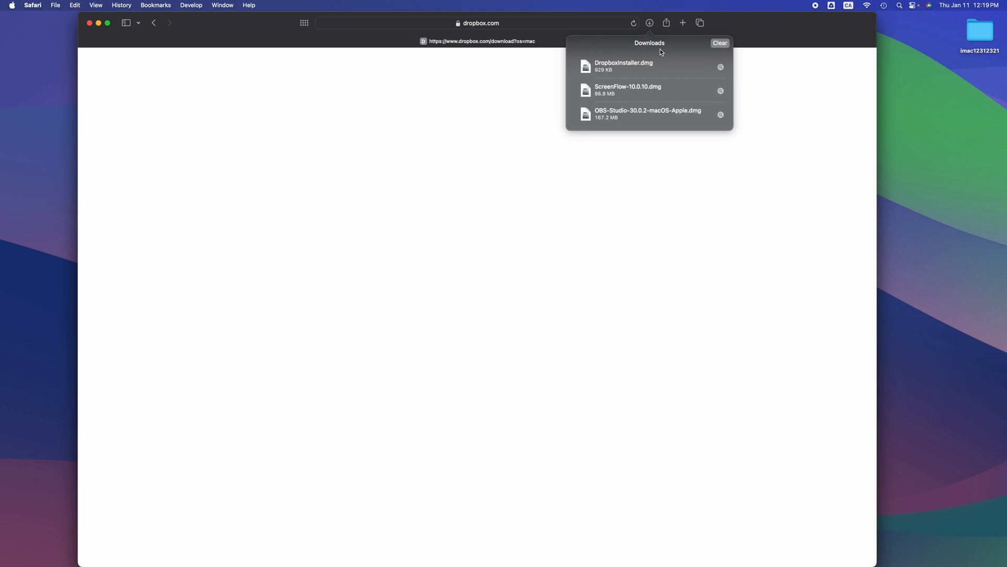
pyautogui.doubleClick(633, 66)
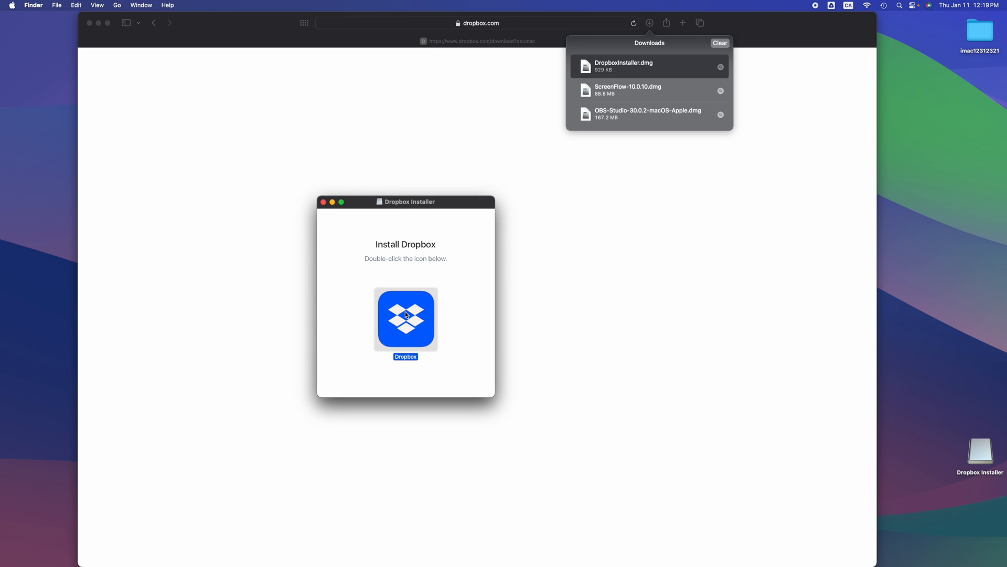
pyautogui.doubleClick(405, 319)
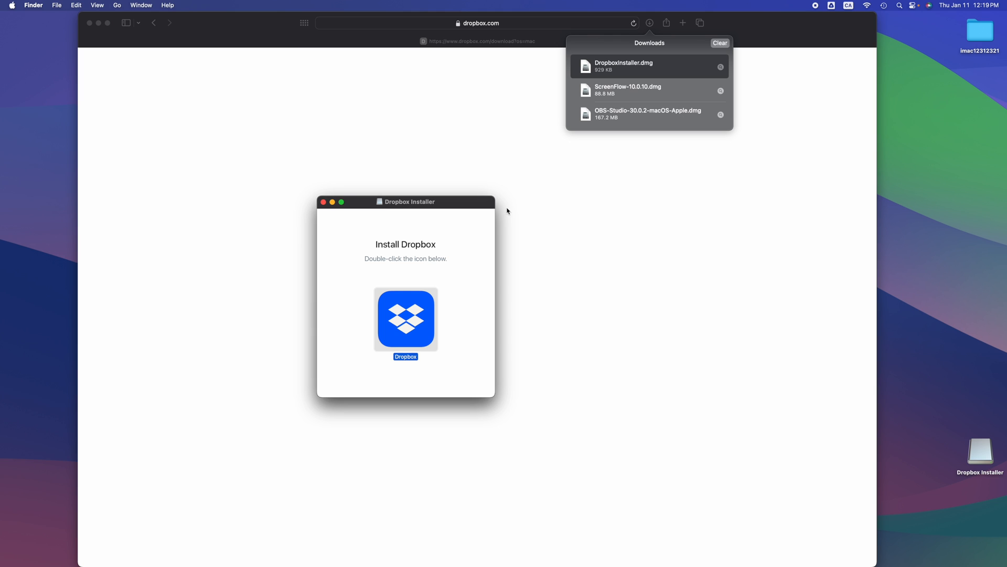
pyautogui.click(978, 457)
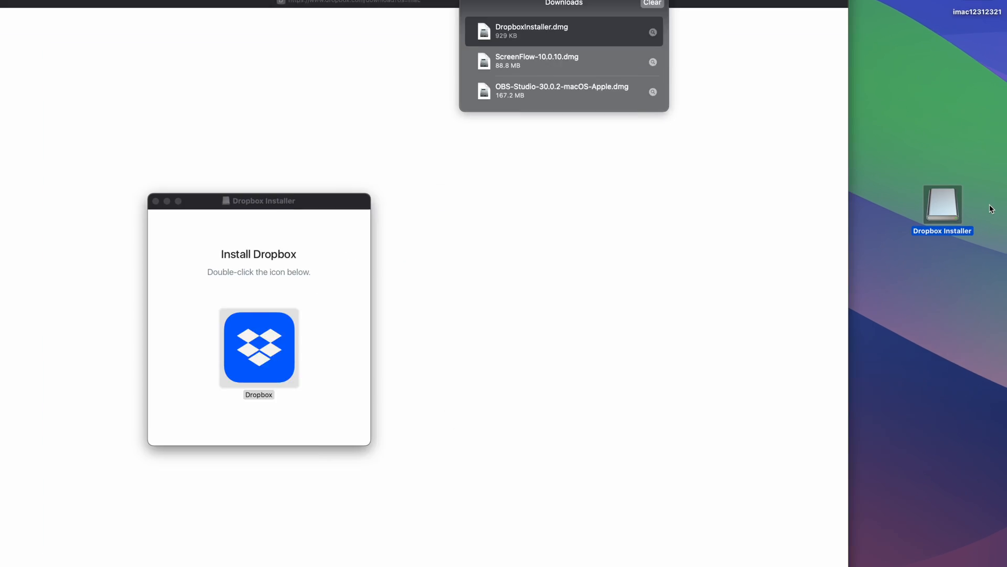
pyautogui.rightClick(944, 207)
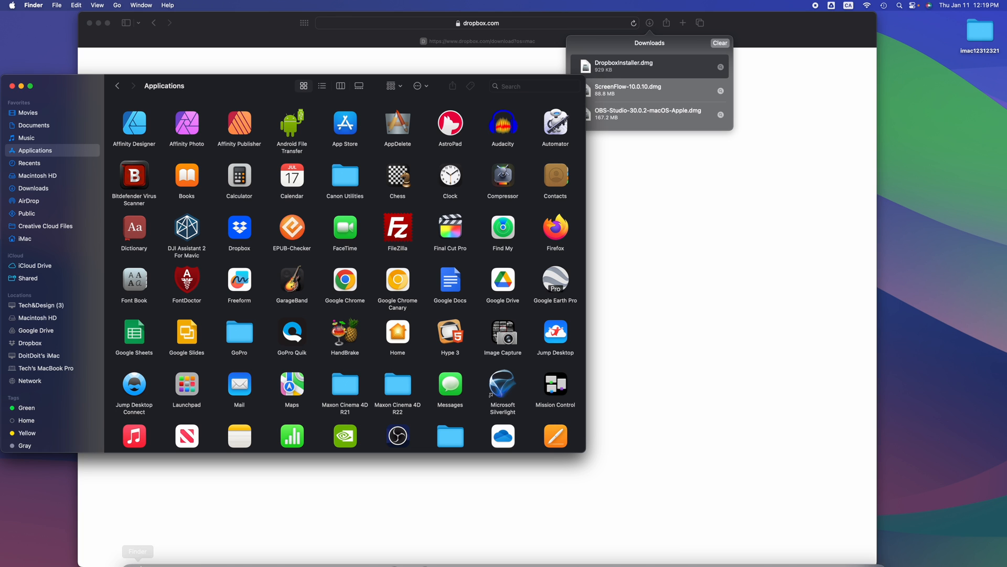
pyautogui.moveTo(137, 553)
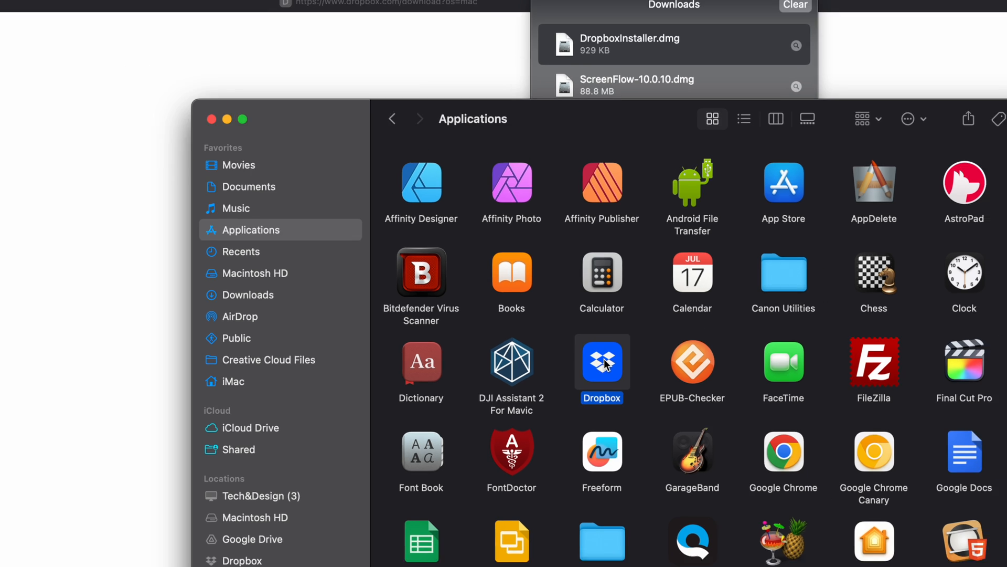
# Step: Start the installed Dropbox app from Finder's Applications folder
pyautogui.doubleClick(603, 362)
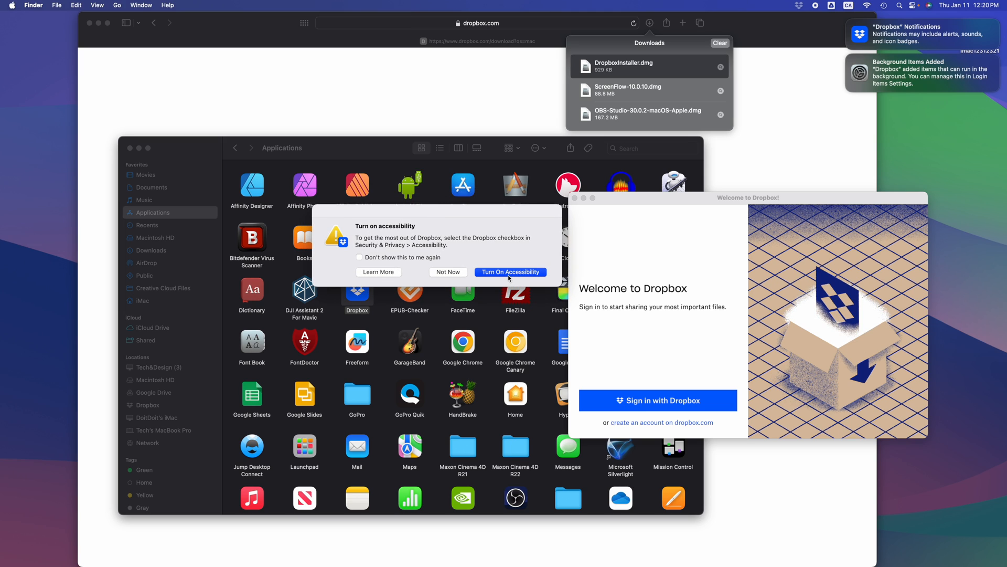
# Step: Turn on accessibility access for Dropbox, authenticating with a password
pyautogui.click(510, 272)
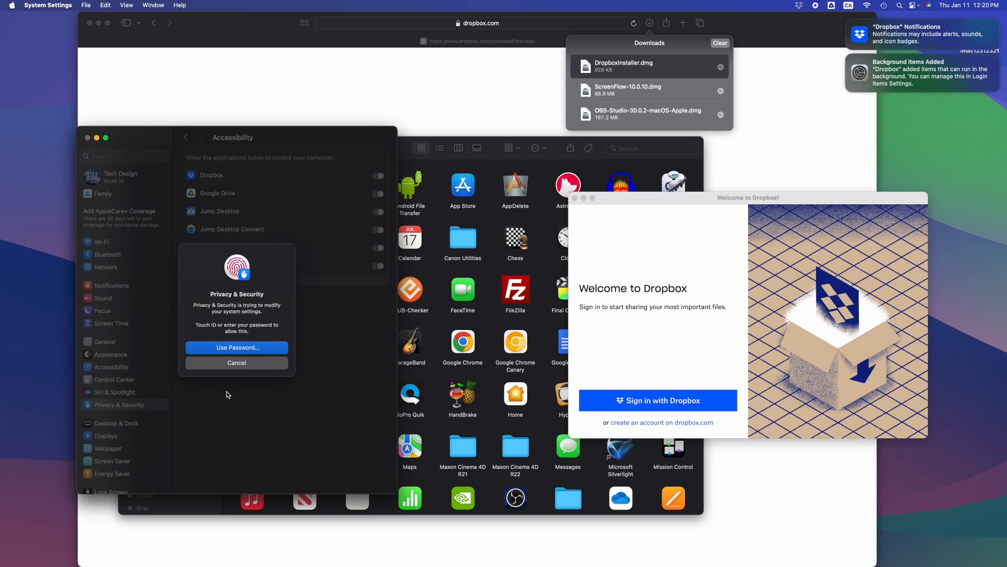
pyautogui.click(237, 347)
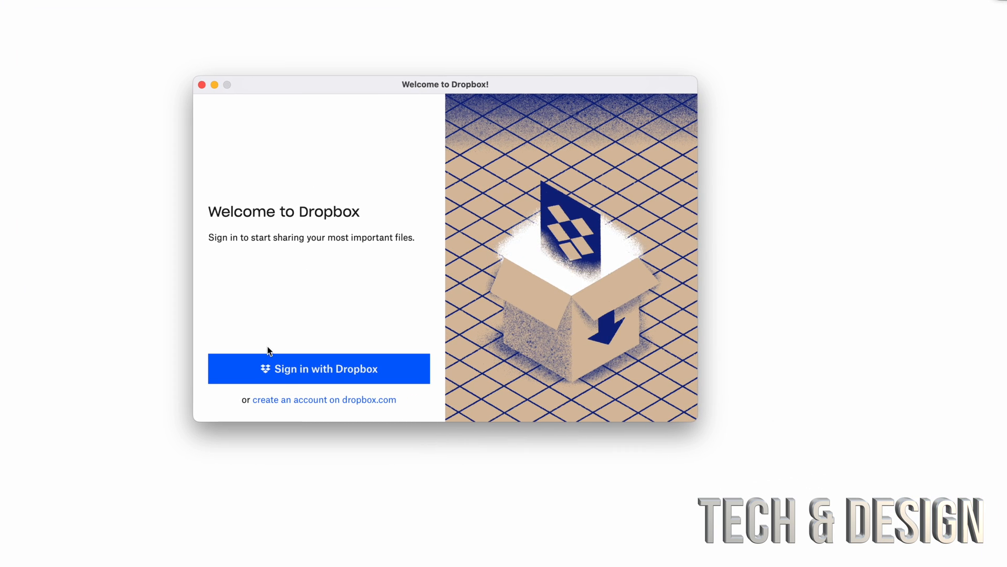
# Step: Sign in to the desktop app with Google and allow the site to open Dropbox
pyautogui.click(318, 368)
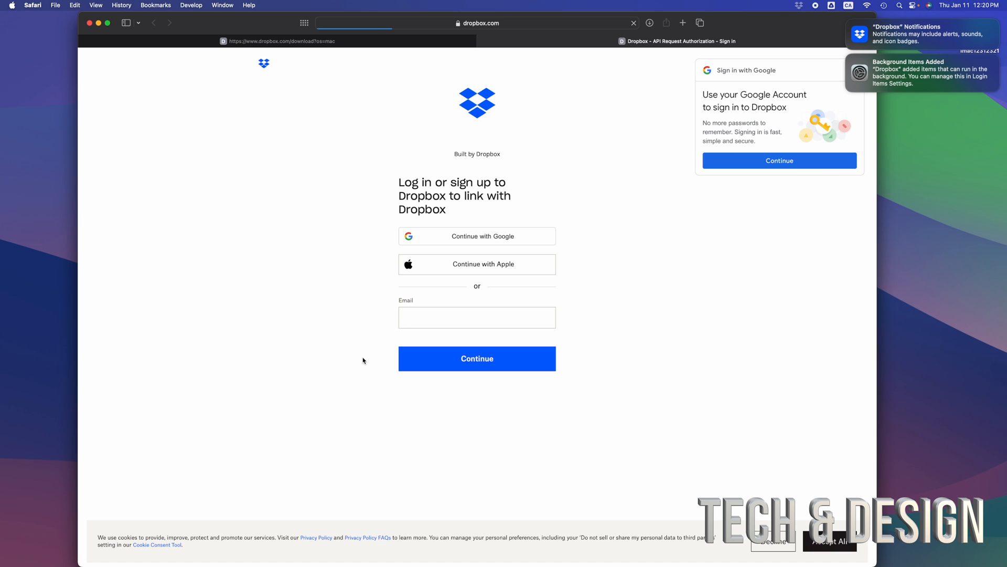
pyautogui.moveTo(483, 239)
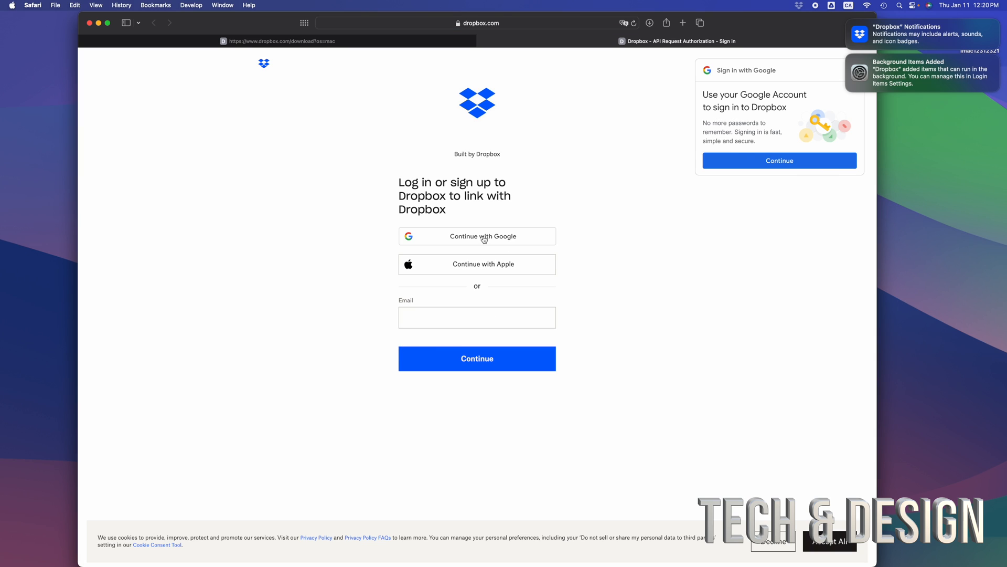
pyautogui.click(476, 317)
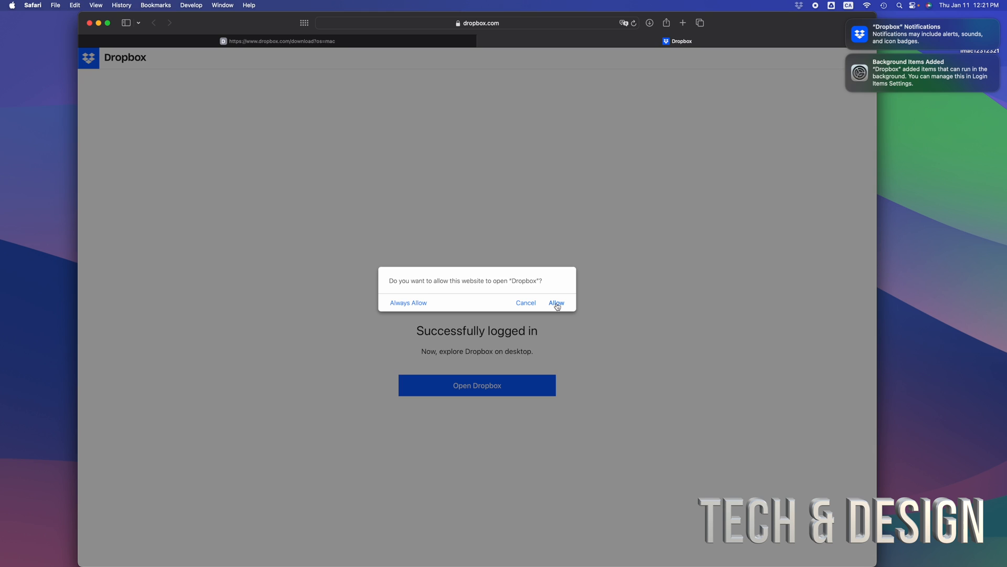
pyautogui.click(556, 303)
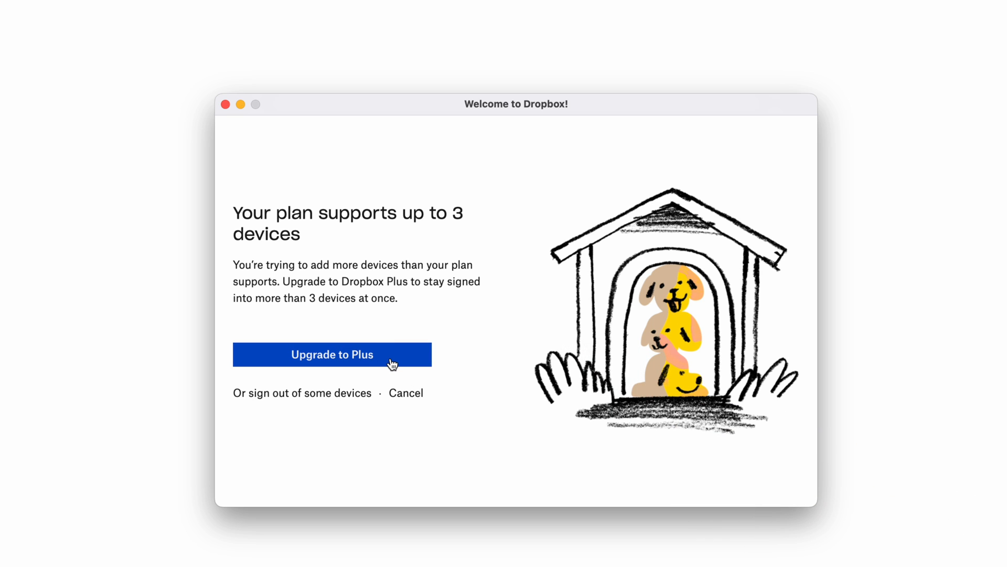
pyautogui.moveTo(295, 402)
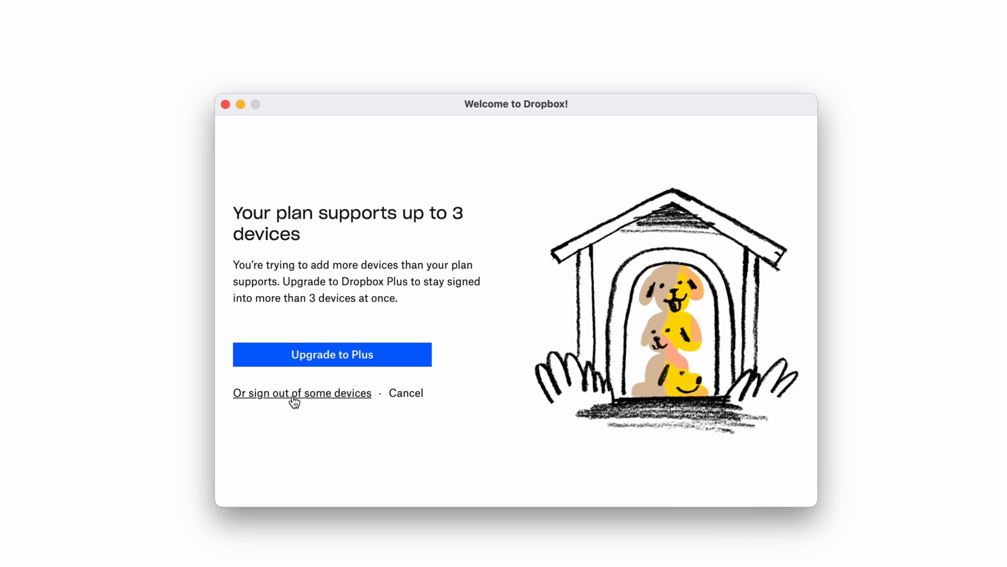
# Step: Sign out the other device, iMacs-iMac.local, to free a device slot
pyautogui.click(302, 393)
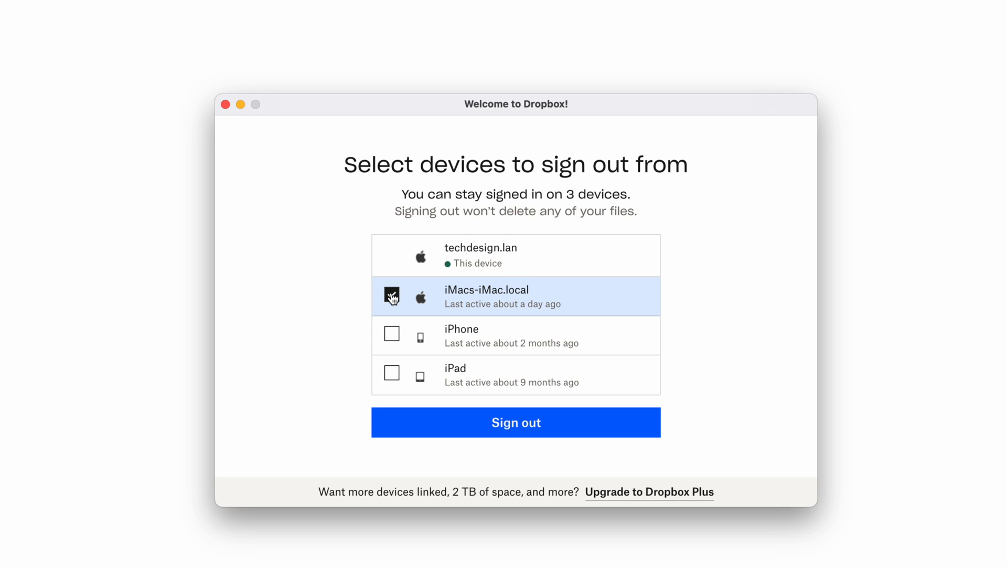
pyautogui.click(392, 295)
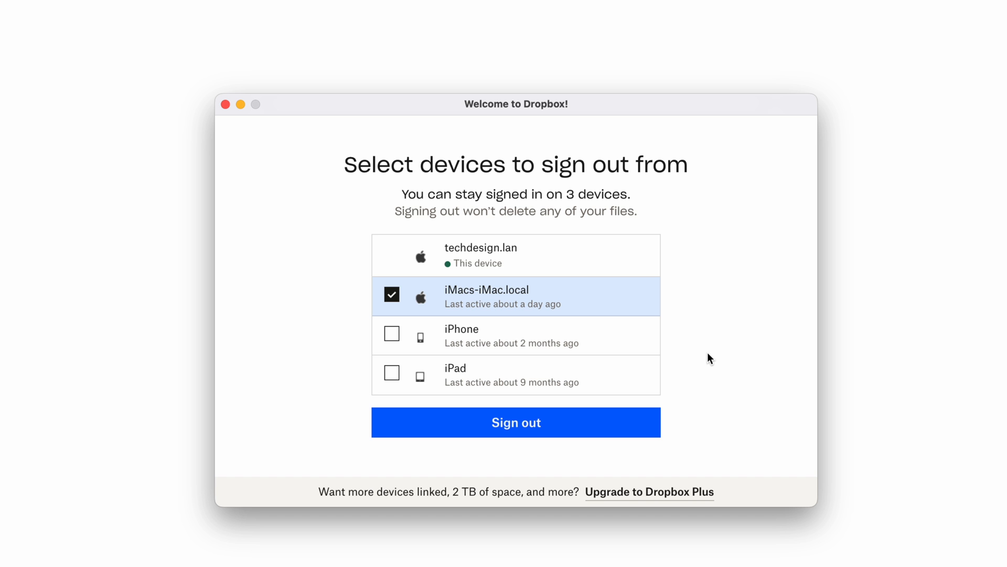
pyautogui.click(516, 422)
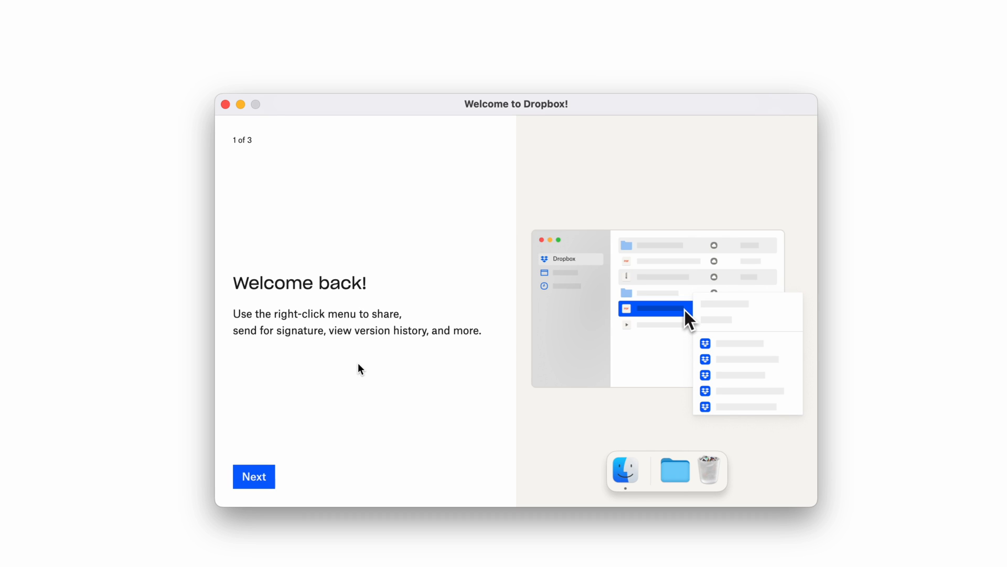
# Step: Continue through the welcome-back introduction and open Dropbox to finish setup
pyautogui.click(254, 476)
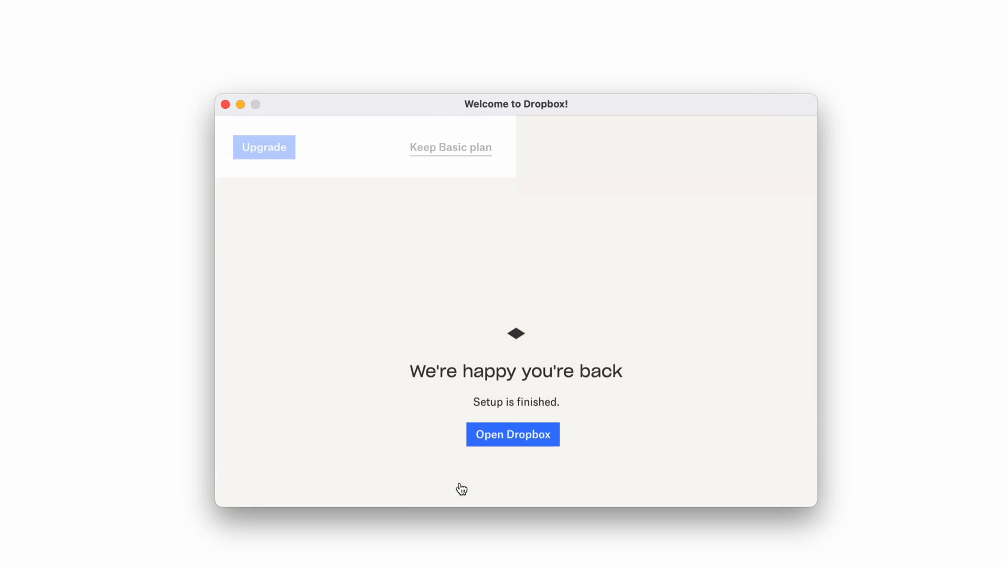
pyautogui.click(513, 434)
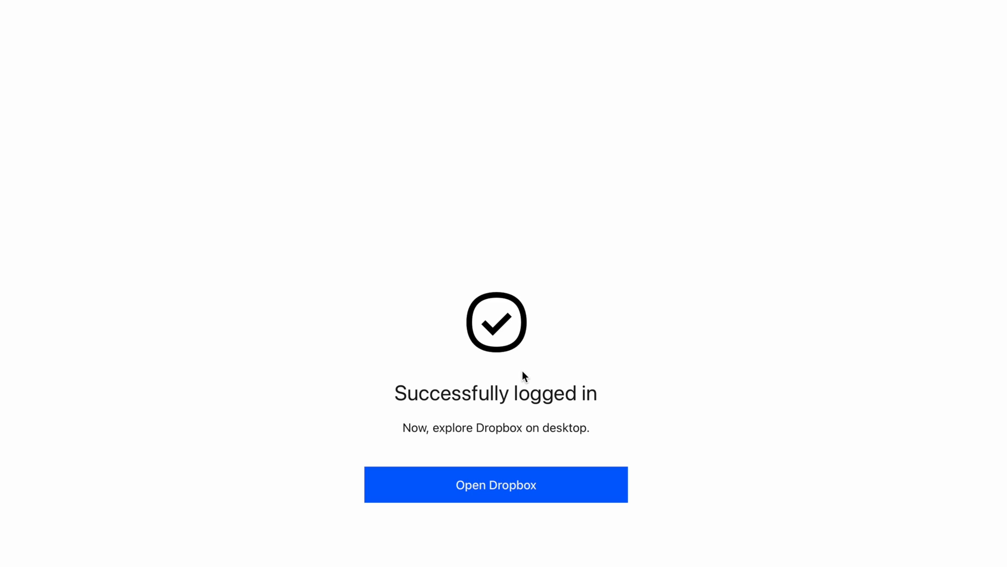
pyautogui.click(496, 484)
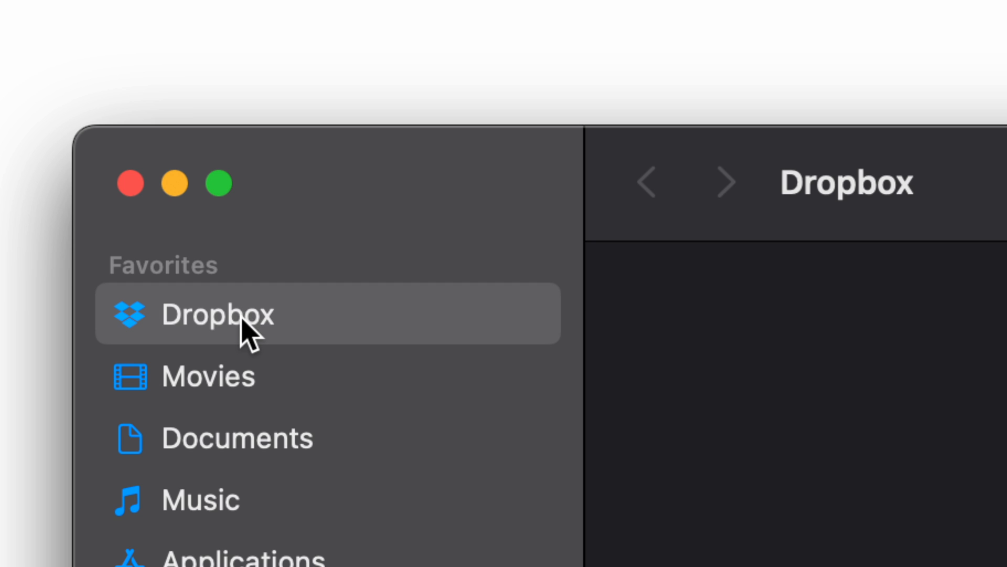
# Step: Show the Dropbox folder from Finder's Favorites, with its synced folders and PDF
pyautogui.click(217, 315)
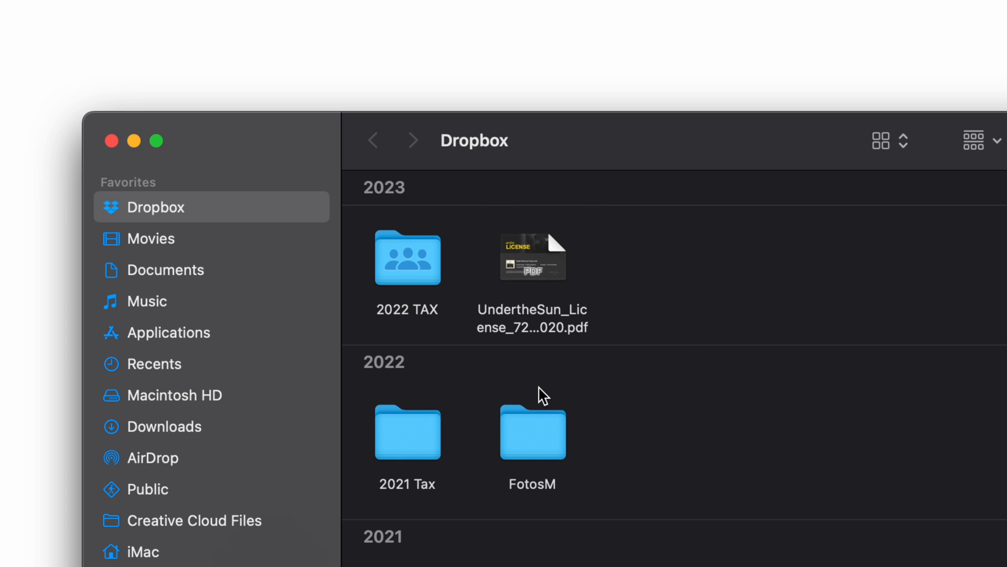
pyautogui.moveTo(496, 313)
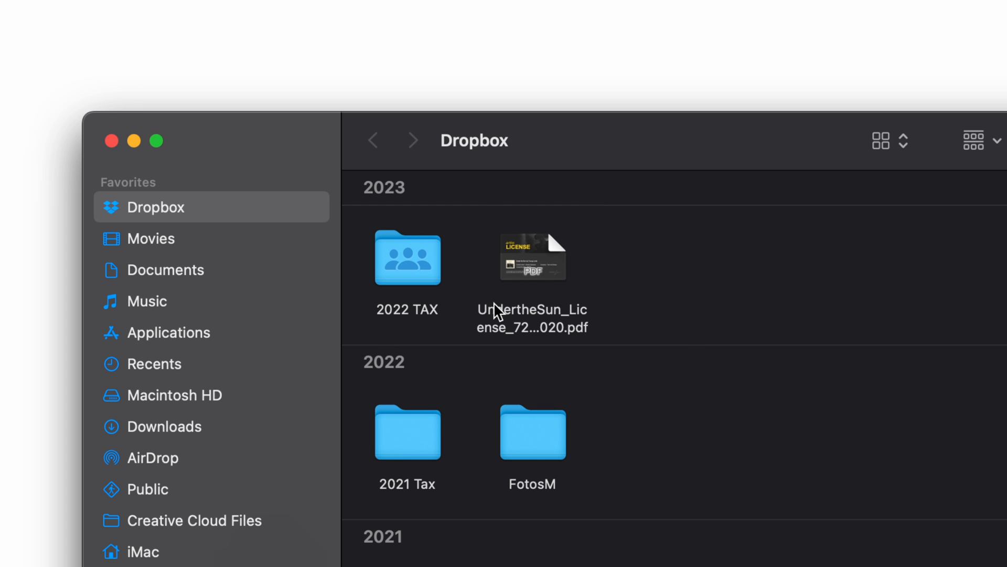
pyautogui.moveTo(437, 230)
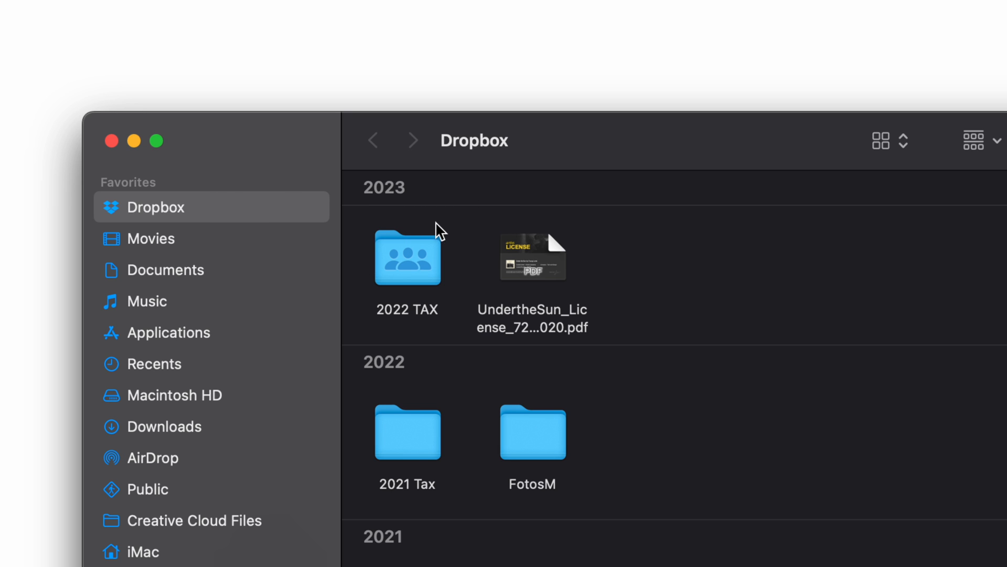
pyautogui.moveTo(514, 79)
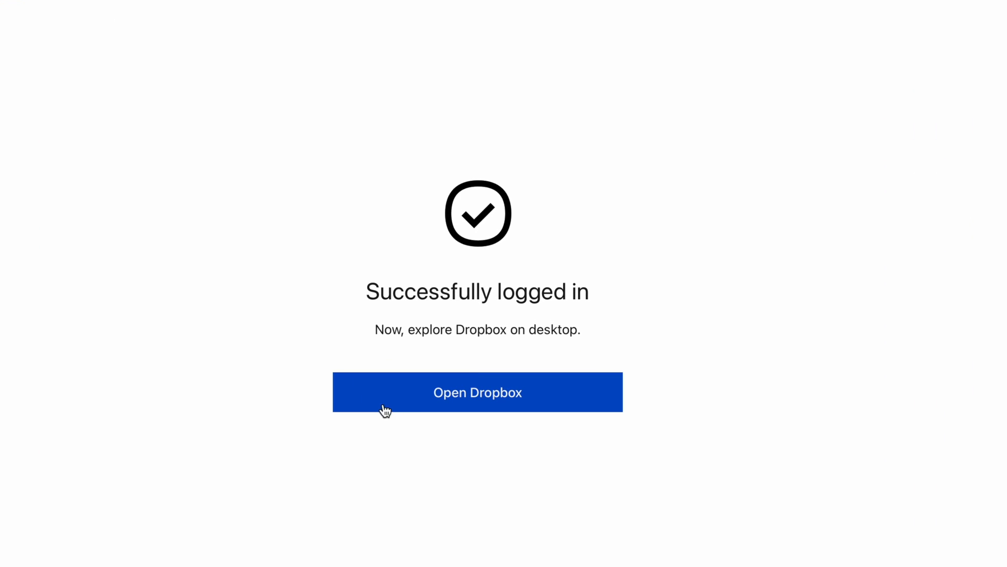
# Step: Launch the Dropbox desktop app from the website, allowing Safari to open it
pyautogui.click(477, 392)
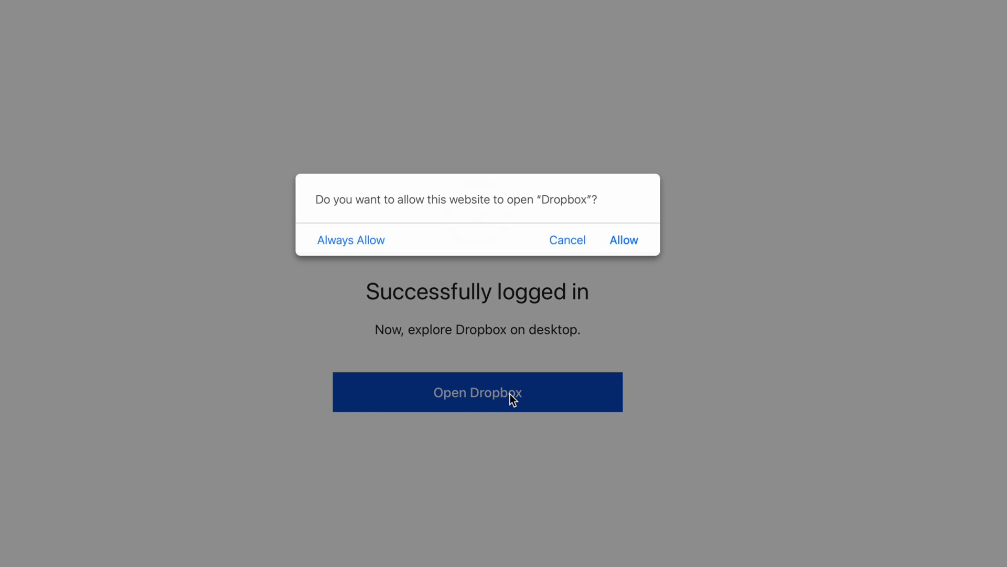
pyautogui.click(624, 240)
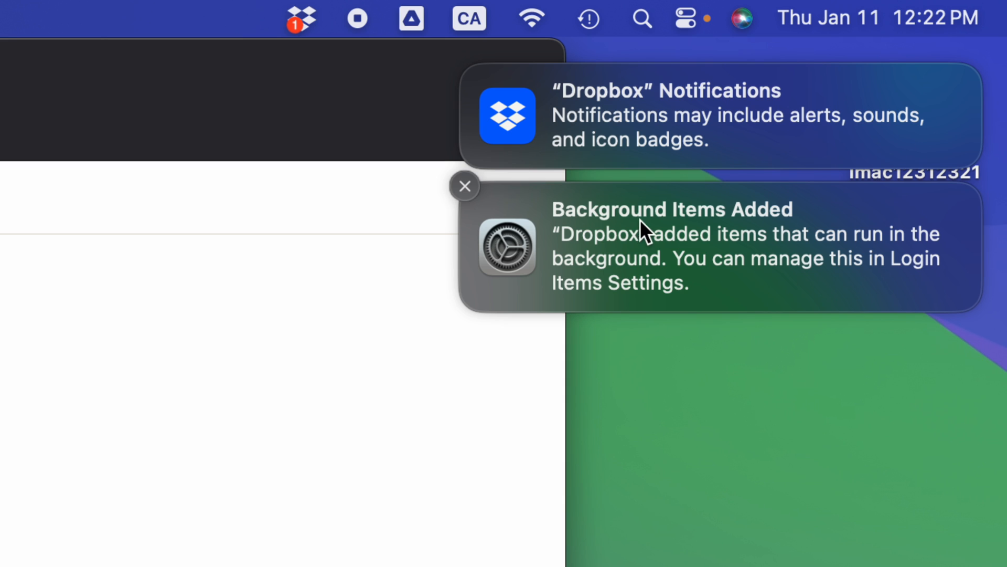
pyautogui.moveTo(639, 253)
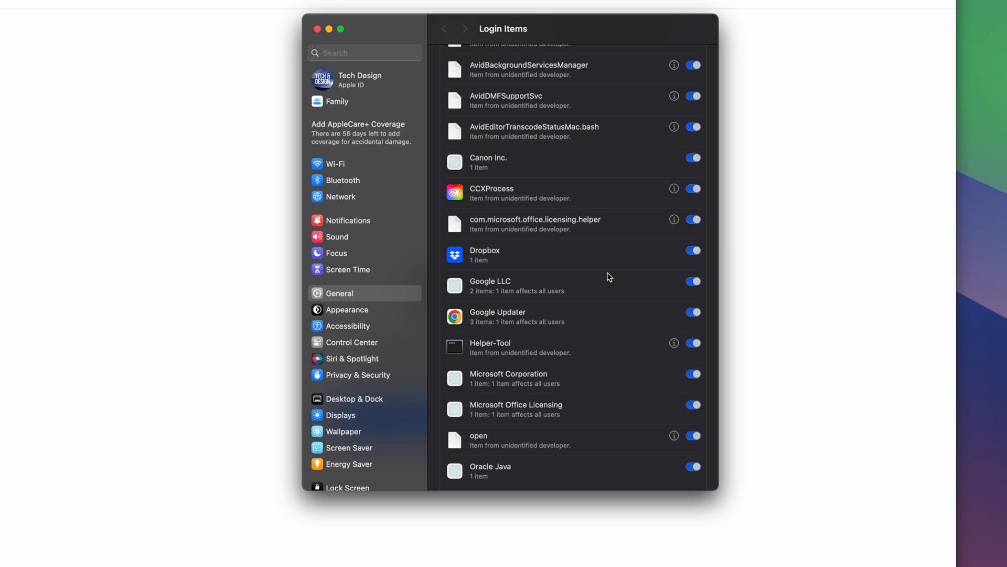
pyautogui.moveTo(575, 288)
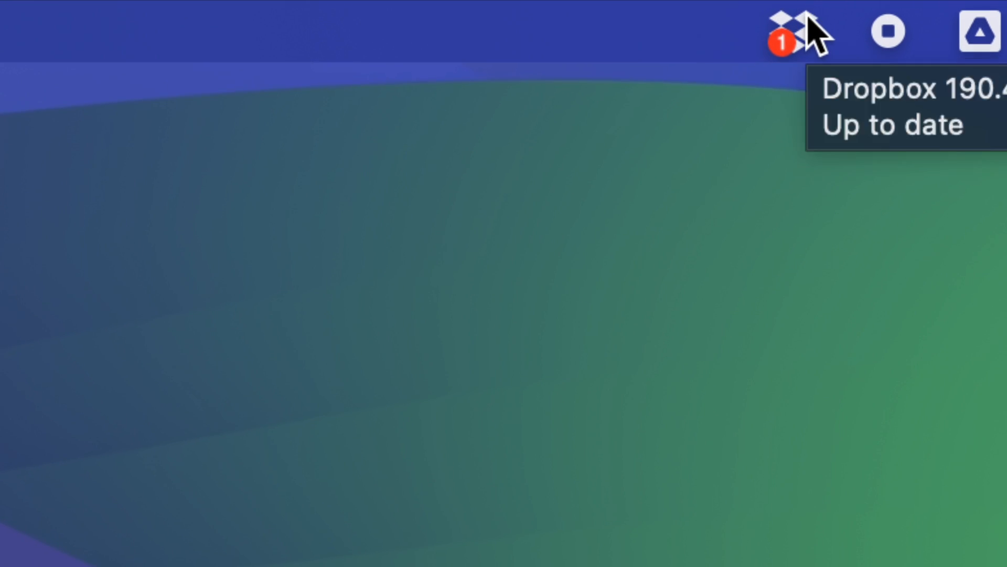
pyautogui.click(787, 24)
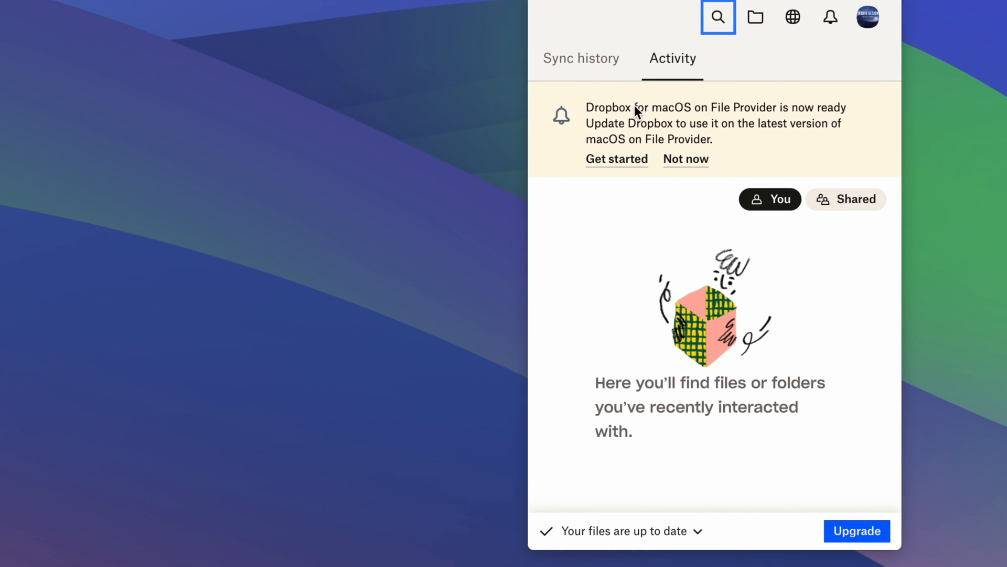
pyautogui.moveTo(720, 274)
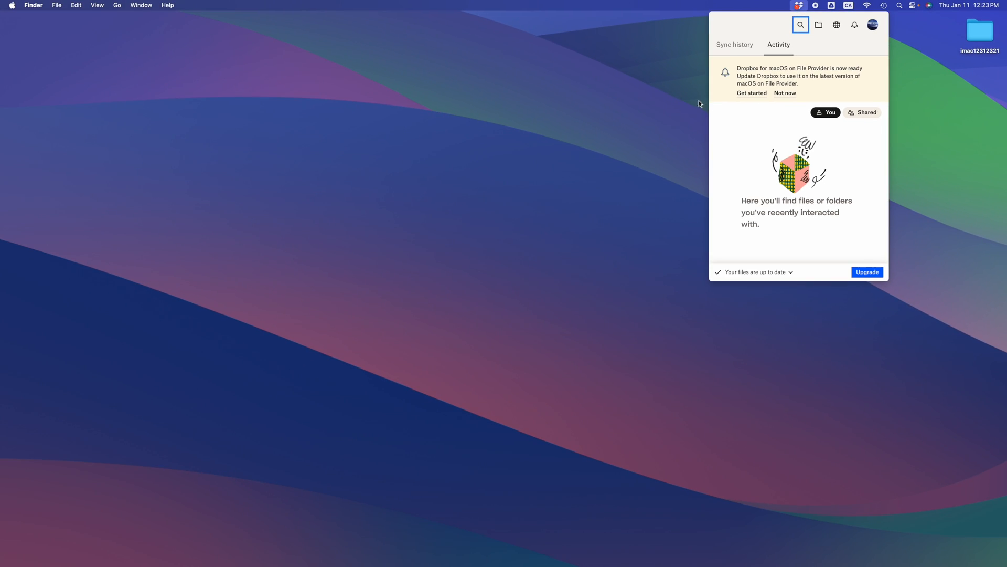
pyautogui.click(674, 109)
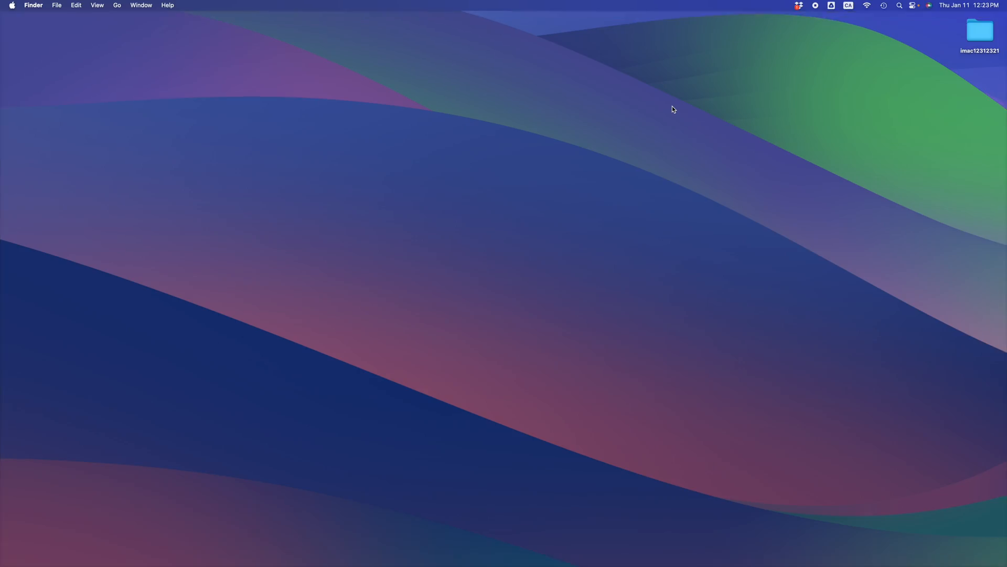